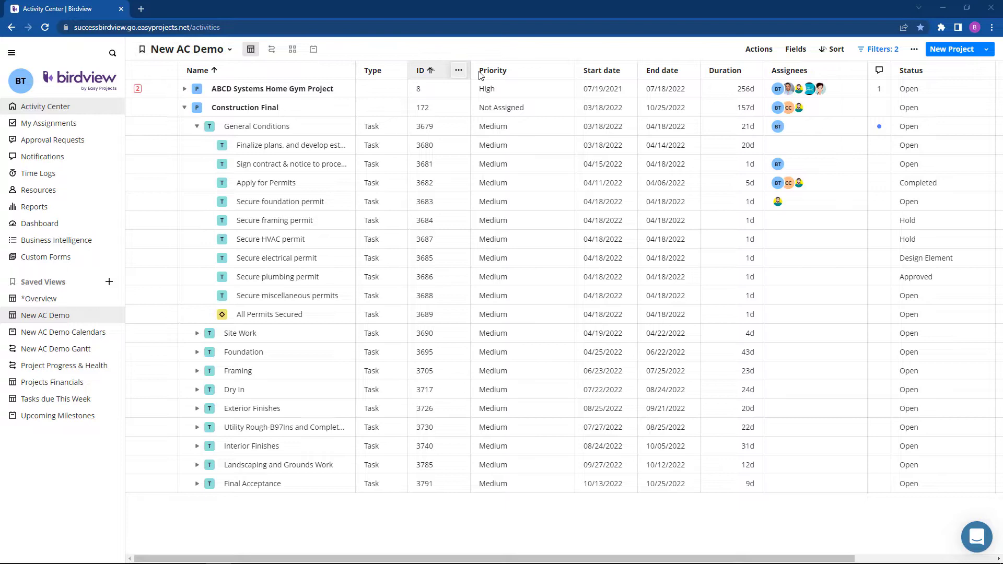
pyautogui.moveTo(305, 294)
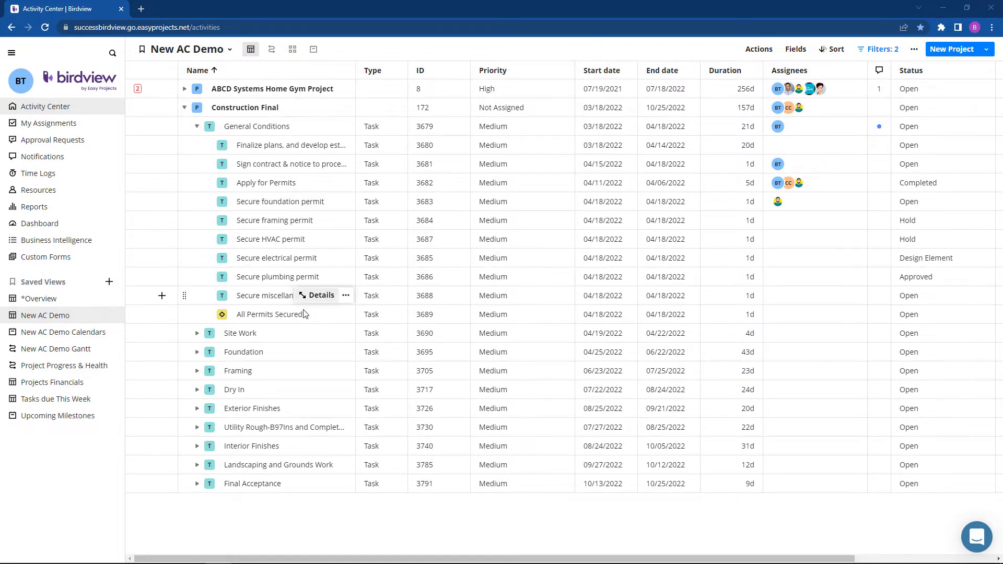
pyautogui.moveTo(281, 491)
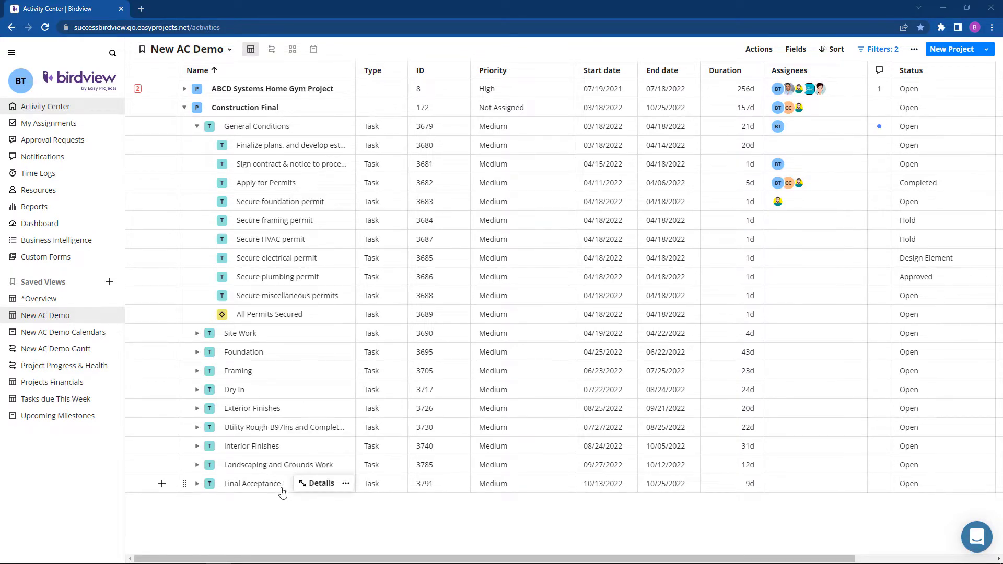
# Step: Sort the activity table by Name, reverse the order, and widen the Name column
pyautogui.click(202, 70)
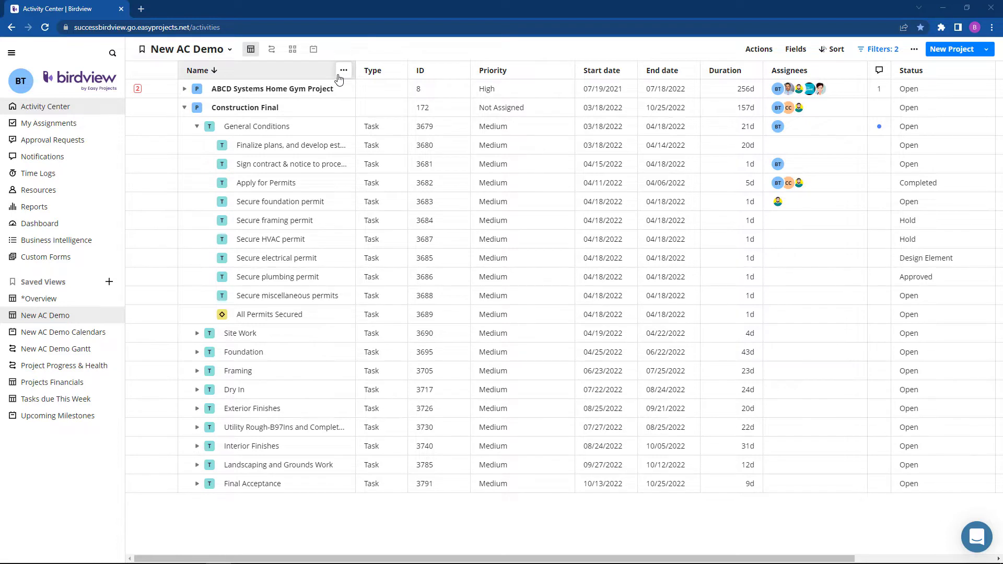
pyautogui.click(344, 70)
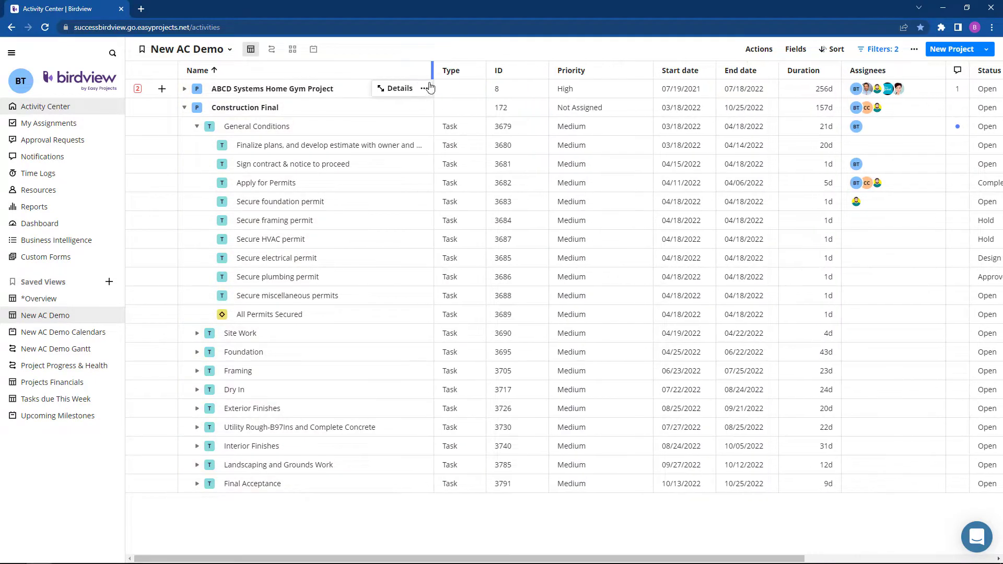
pyautogui.click(399, 70)
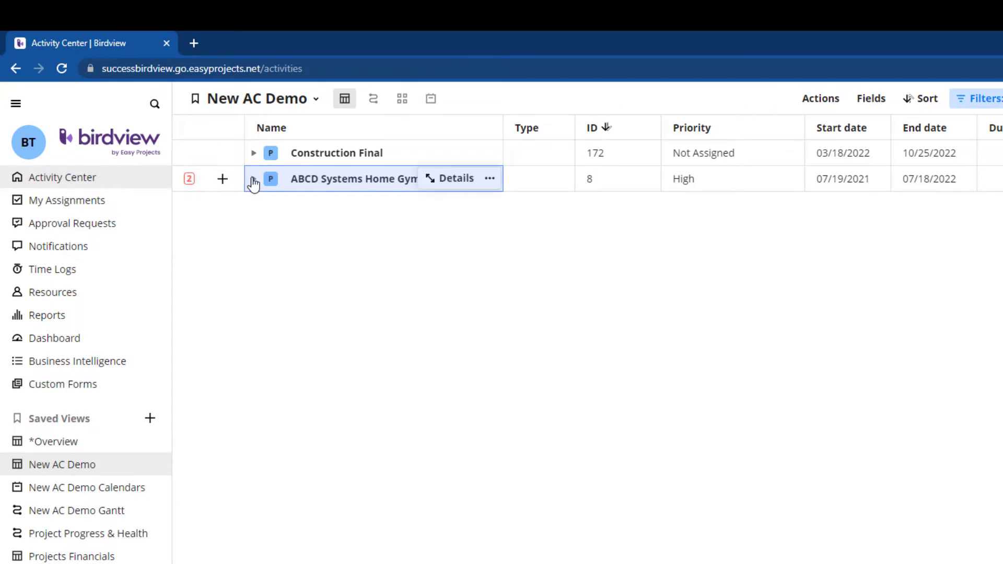
# Step: Expand the ABCD Systems Home Gym Project row to show its tasks and milestone
pyautogui.click(253, 178)
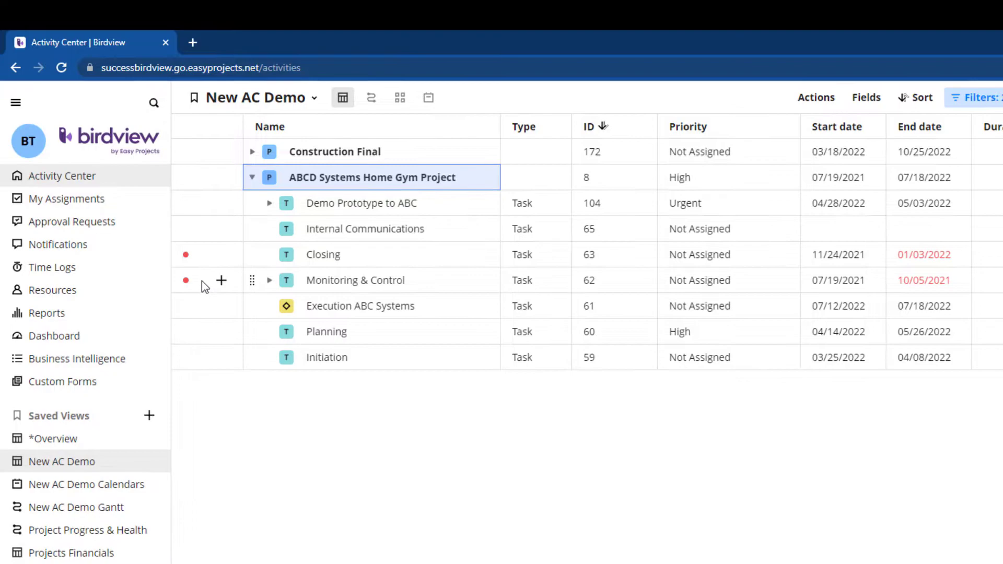
pyautogui.click(973, 98)
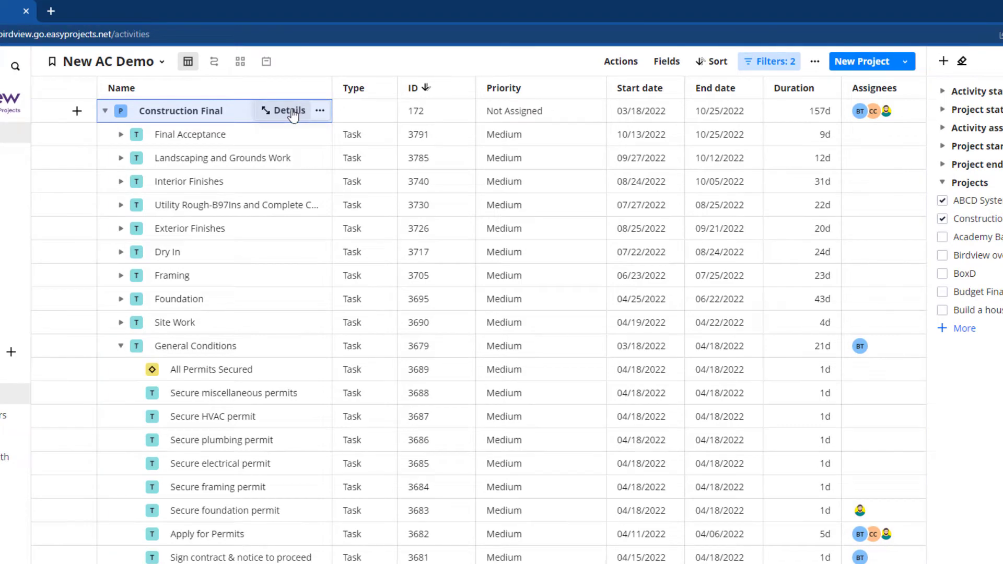
pyautogui.click(284, 111)
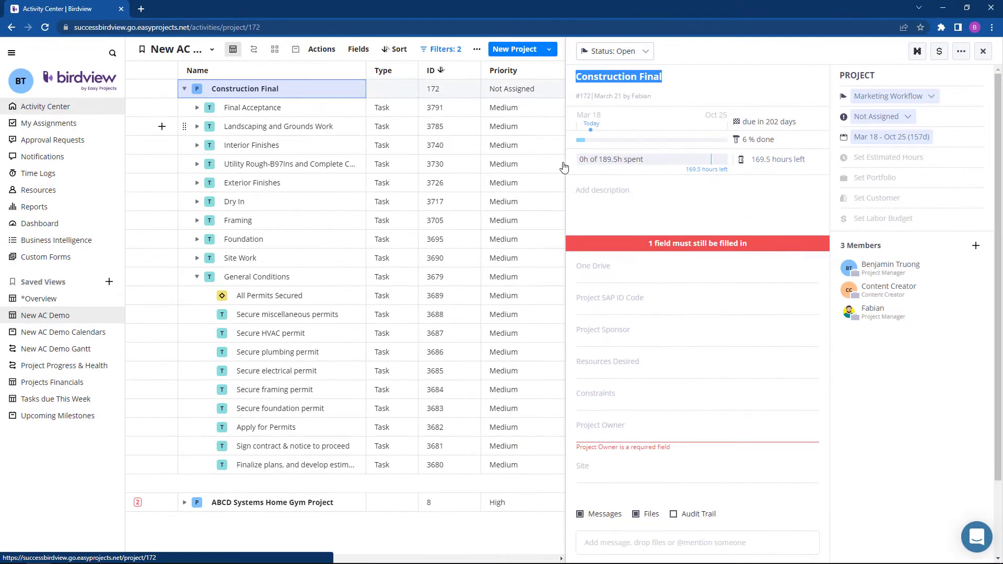
pyautogui.moveTo(703, 206)
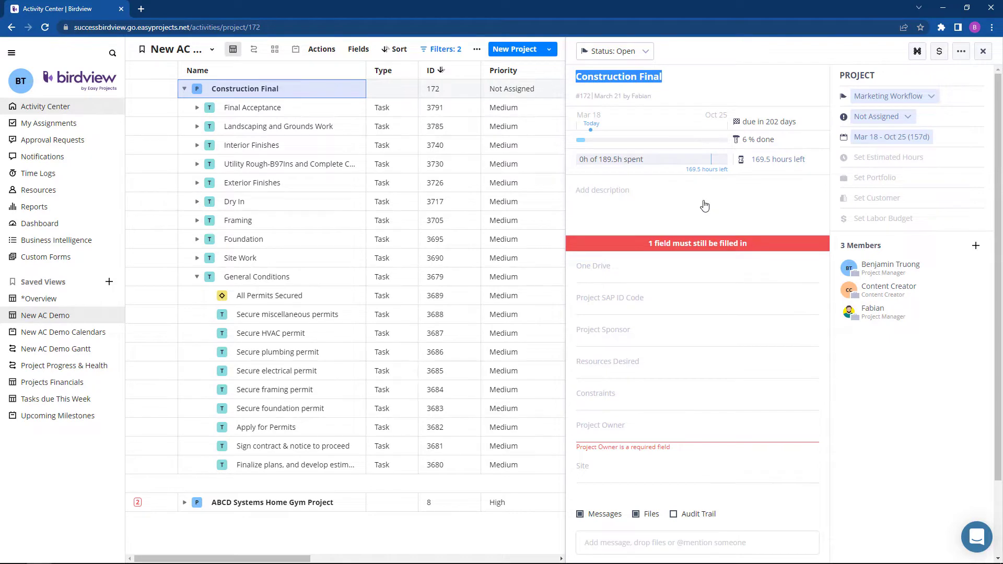
pyautogui.moveTo(355, 116)
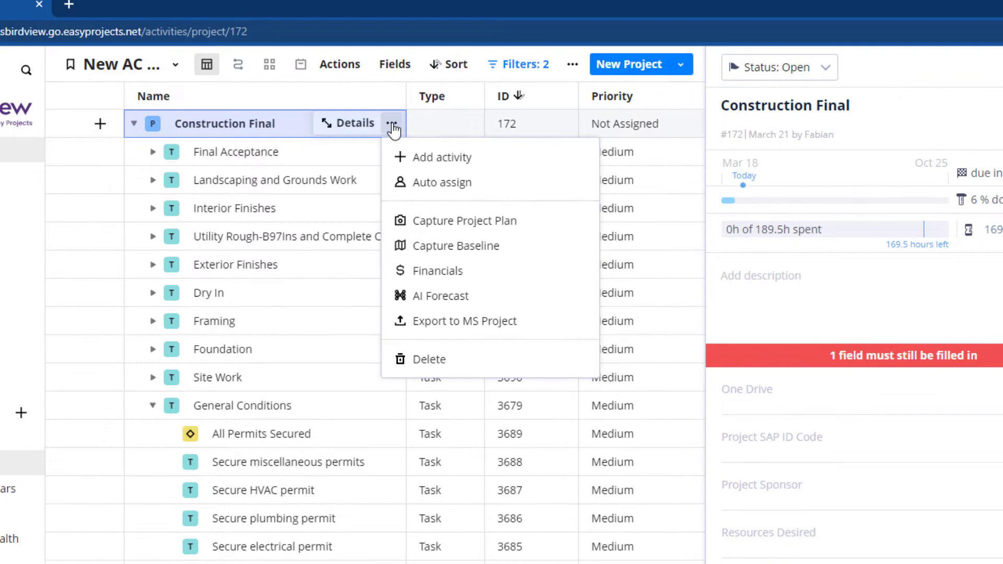
pyautogui.moveTo(568, 229)
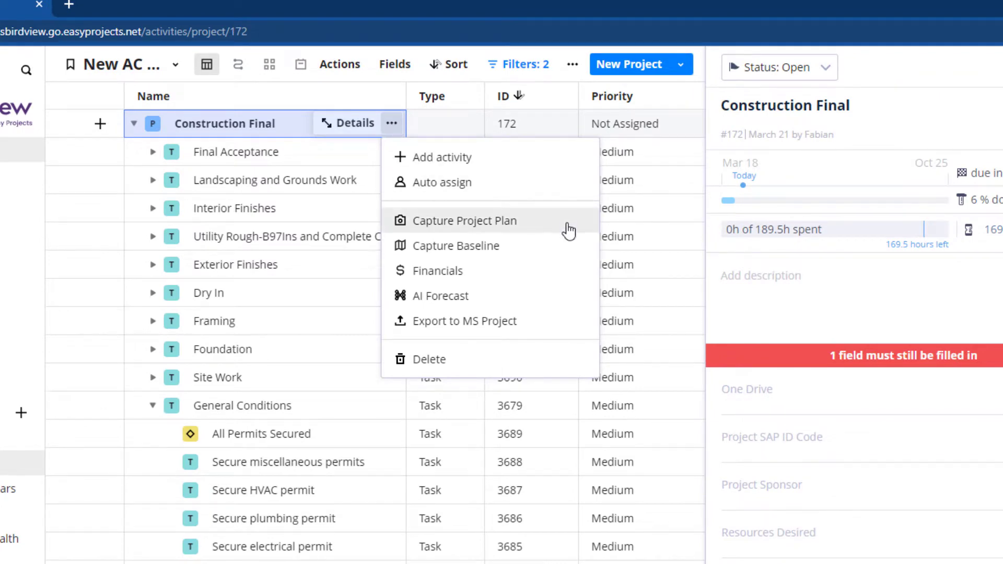
pyautogui.moveTo(569, 278)
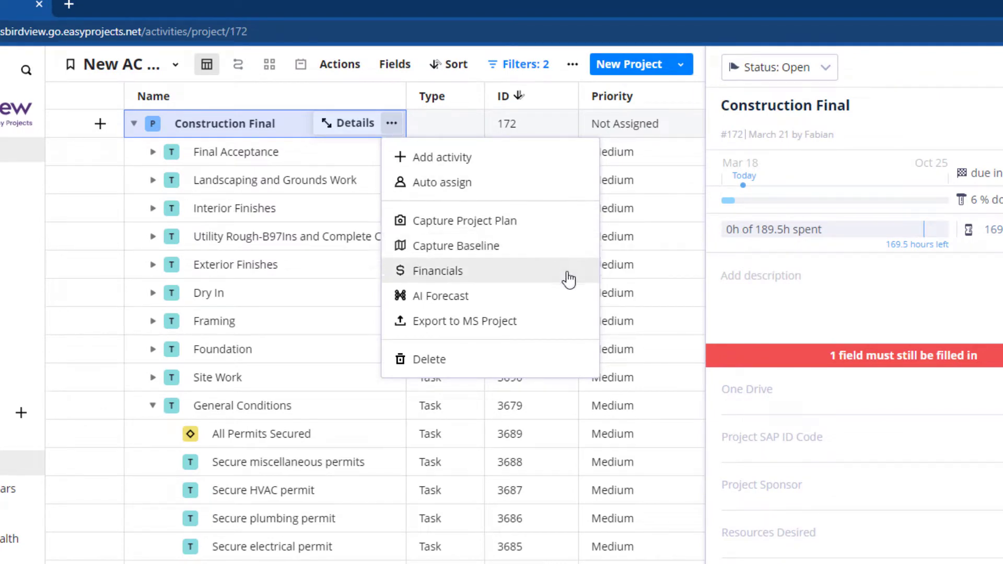
pyautogui.moveTo(569, 326)
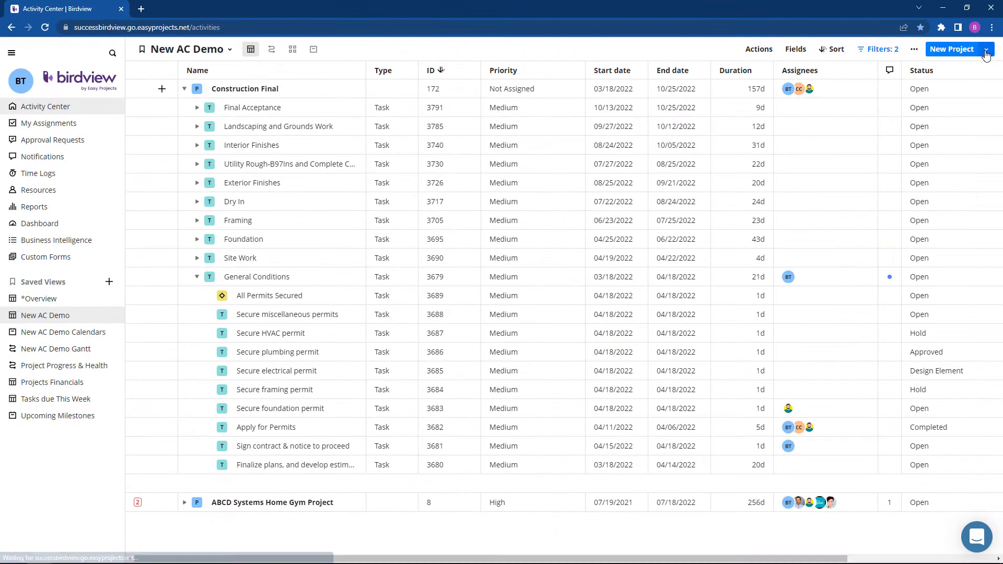
pyautogui.moveTo(262, 112)
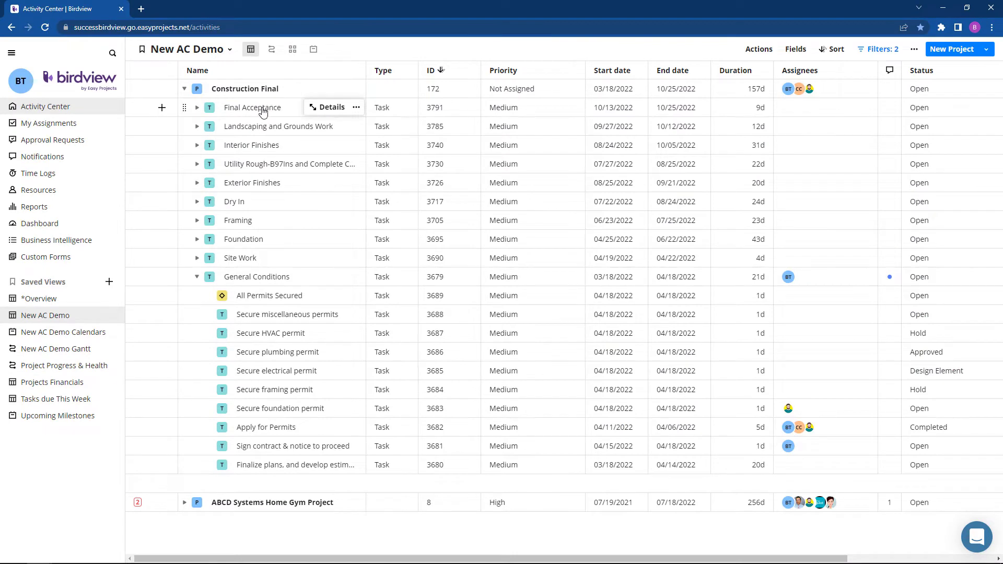
pyautogui.moveTo(331, 107)
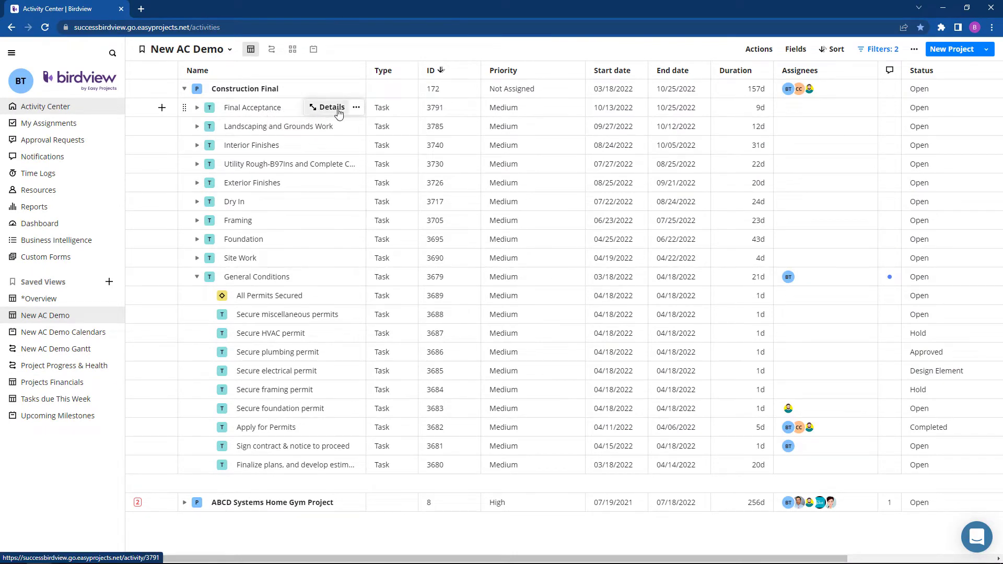
# Step: Show the details panel for the Final Acceptance task
pyautogui.click(328, 107)
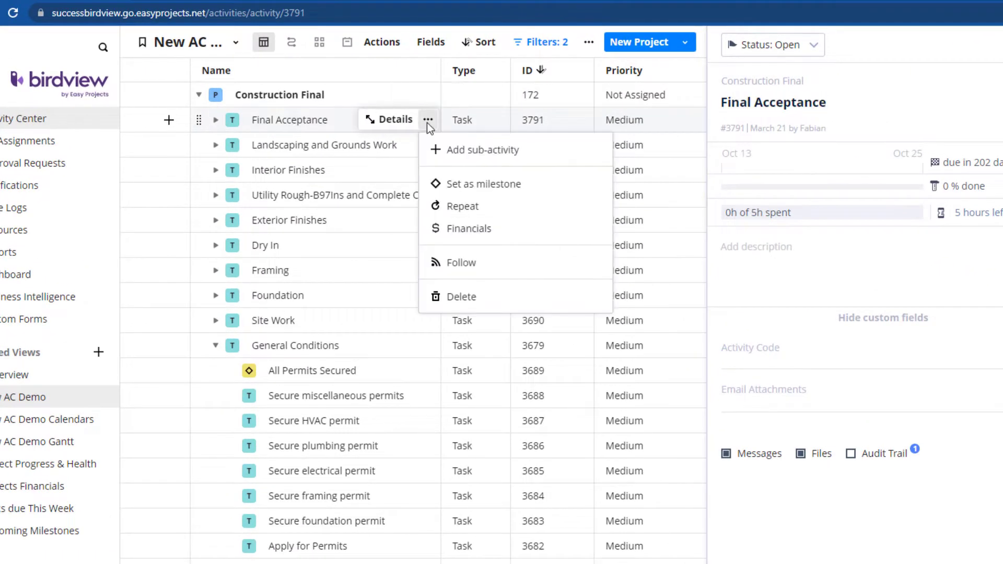
pyautogui.moveTo(577, 160)
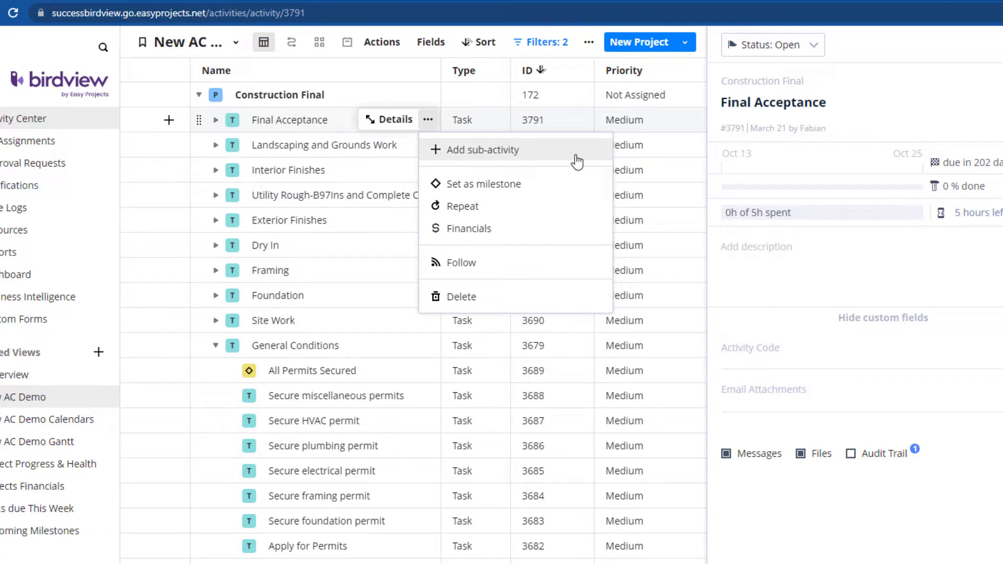
pyautogui.moveTo(579, 184)
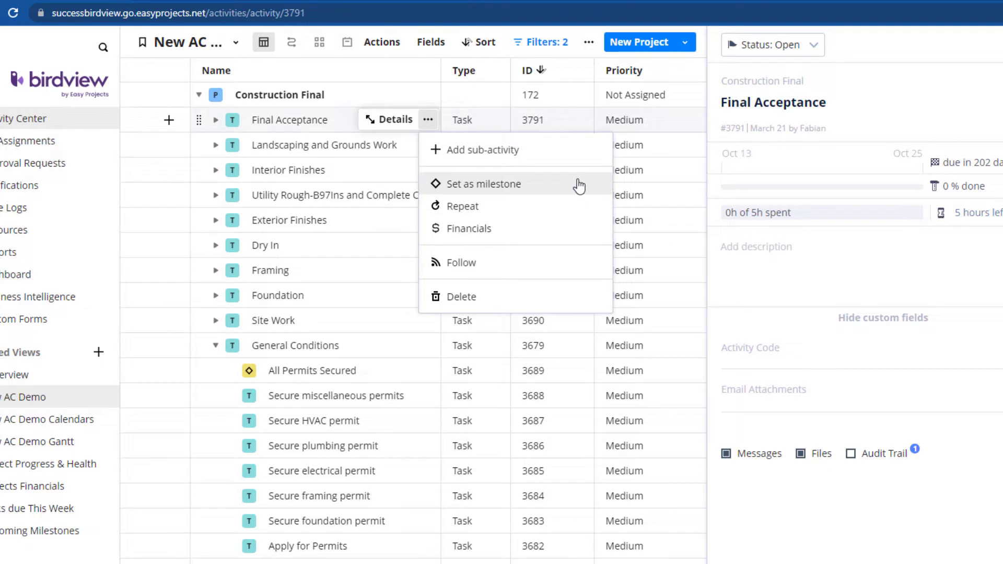
pyautogui.moveTo(579, 229)
pyautogui.write('3')
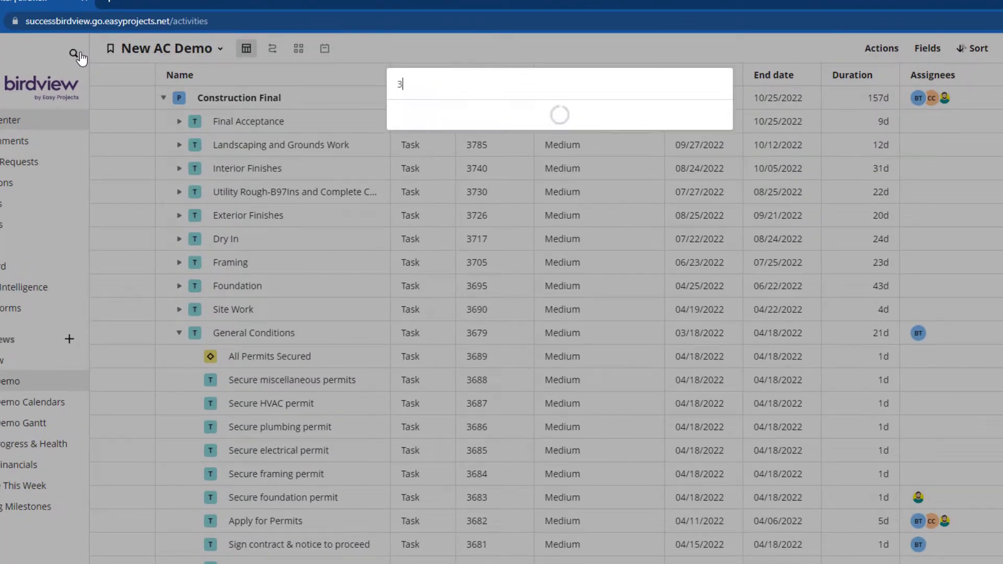
pyautogui.write('730')
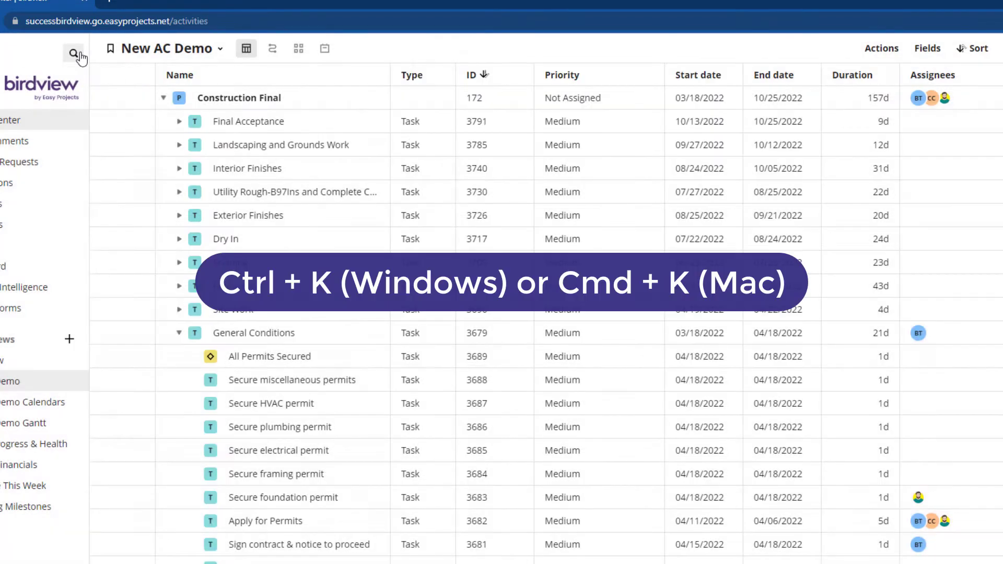
pyautogui.moveTo(73, 53)
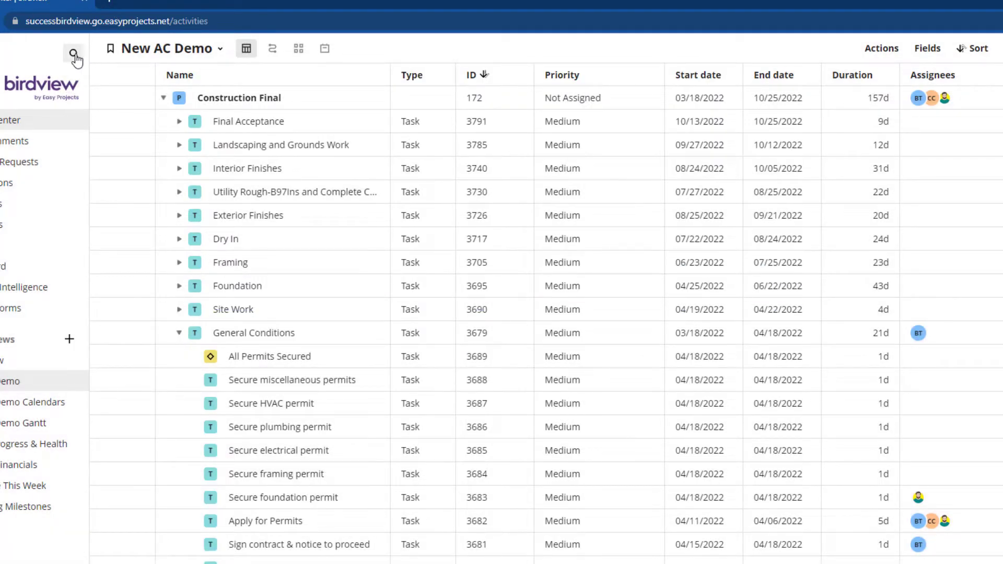
pyautogui.write('construction')
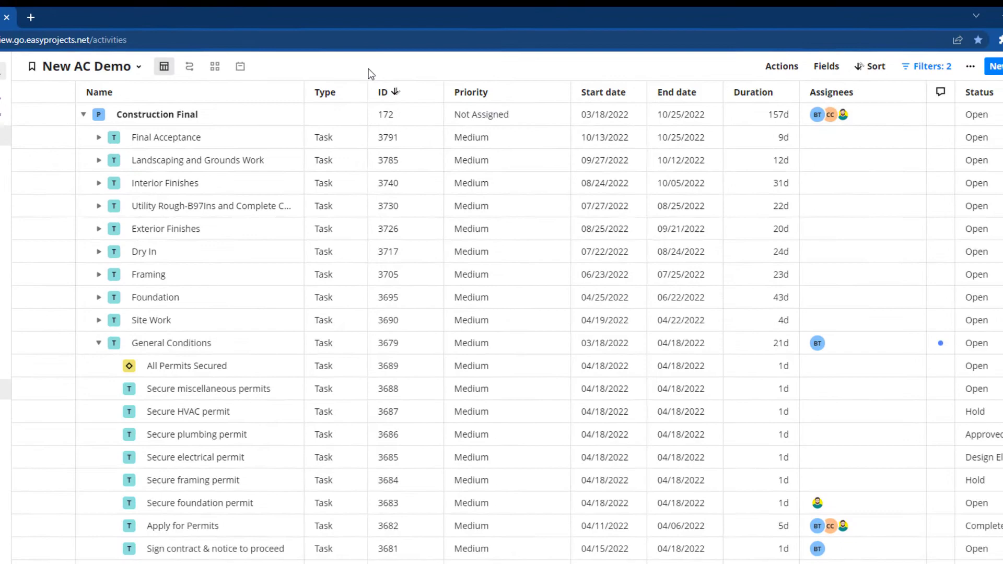
pyautogui.moveTo(760, 70)
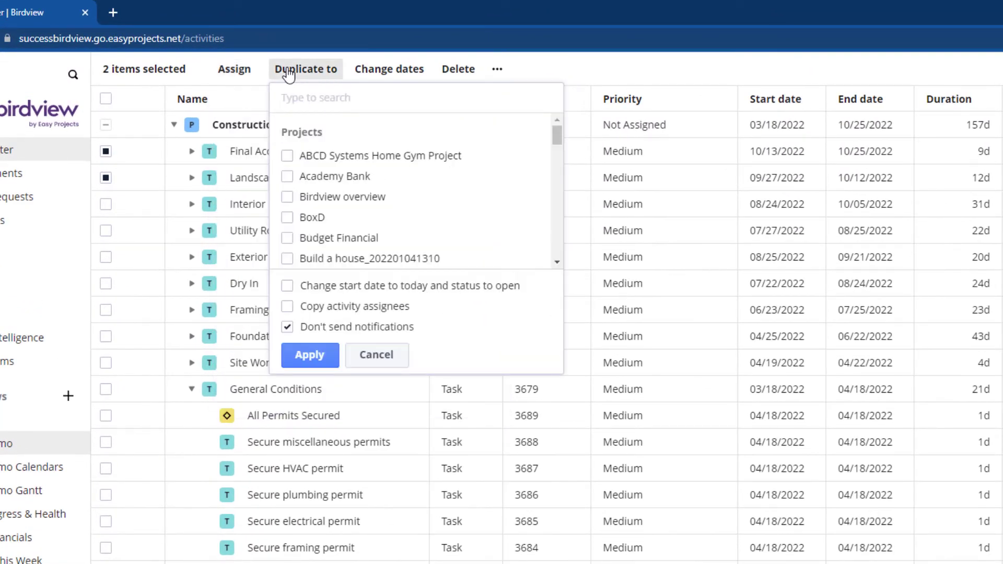
# Step: Reveal the bulk status and priority change options for the two selected tasks
pyautogui.click(497, 69)
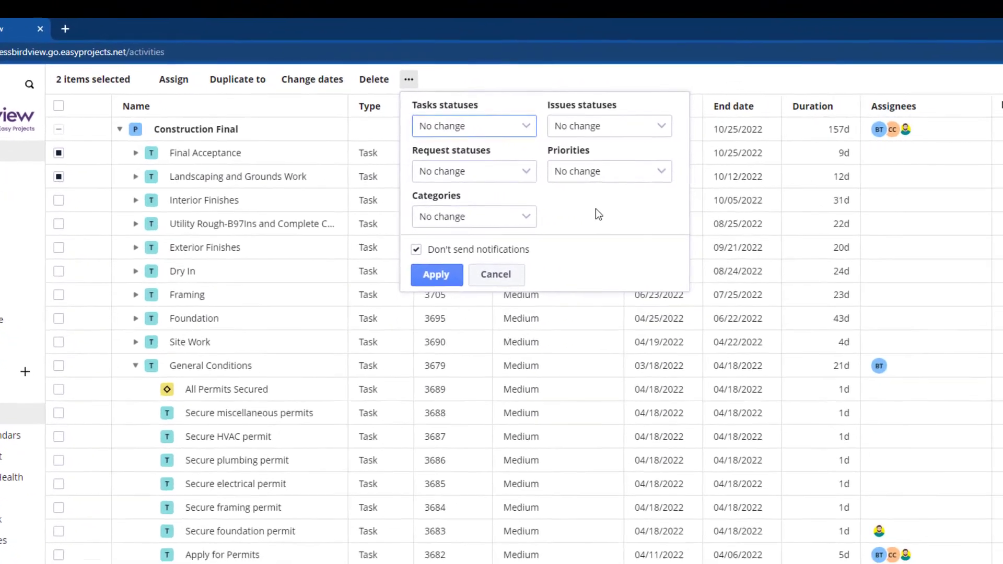
pyautogui.click(495, 275)
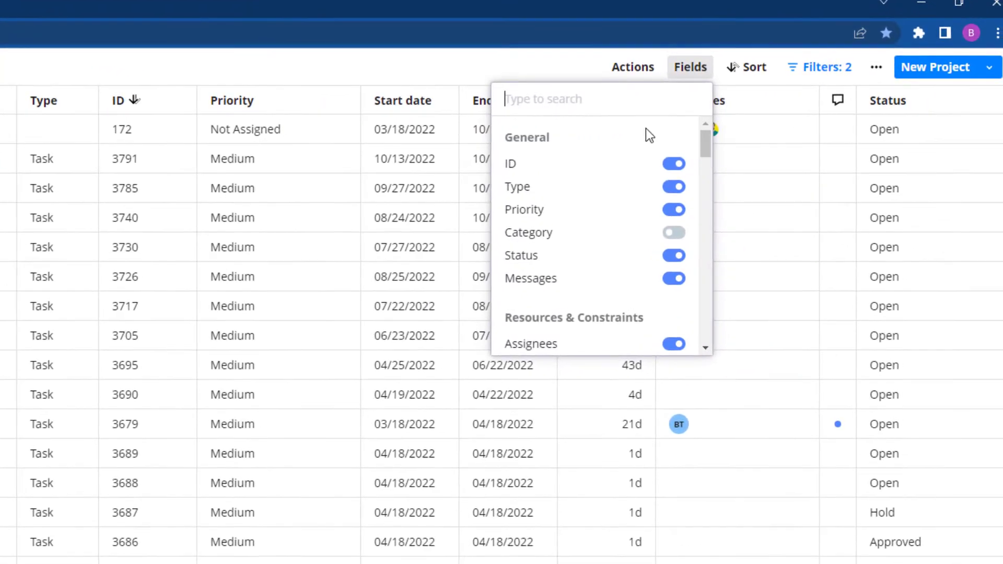
# Step: Toggle the ID column off and on, search Fields for 'Messages', then bring up Sort
pyautogui.click(672, 164)
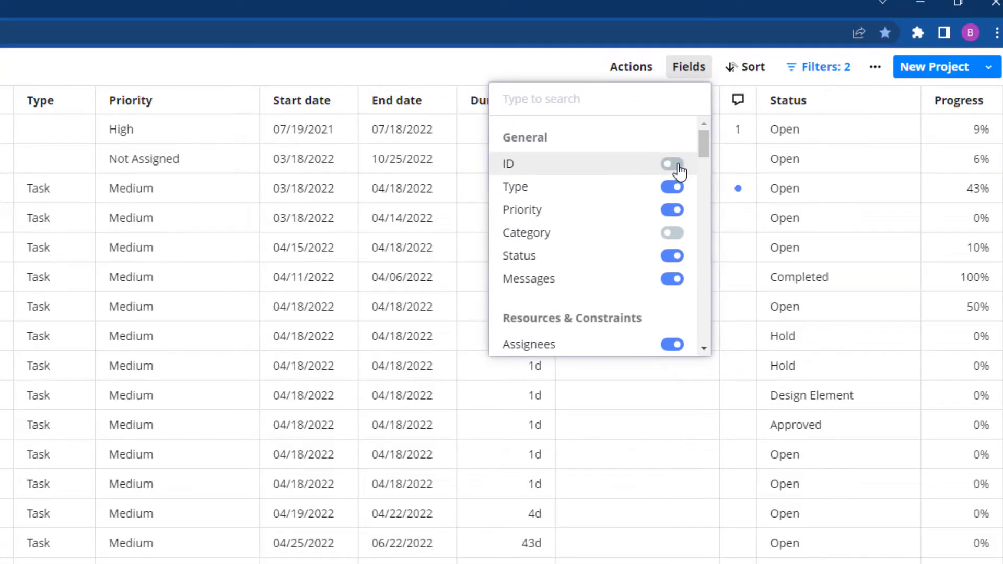
pyautogui.click(671, 164)
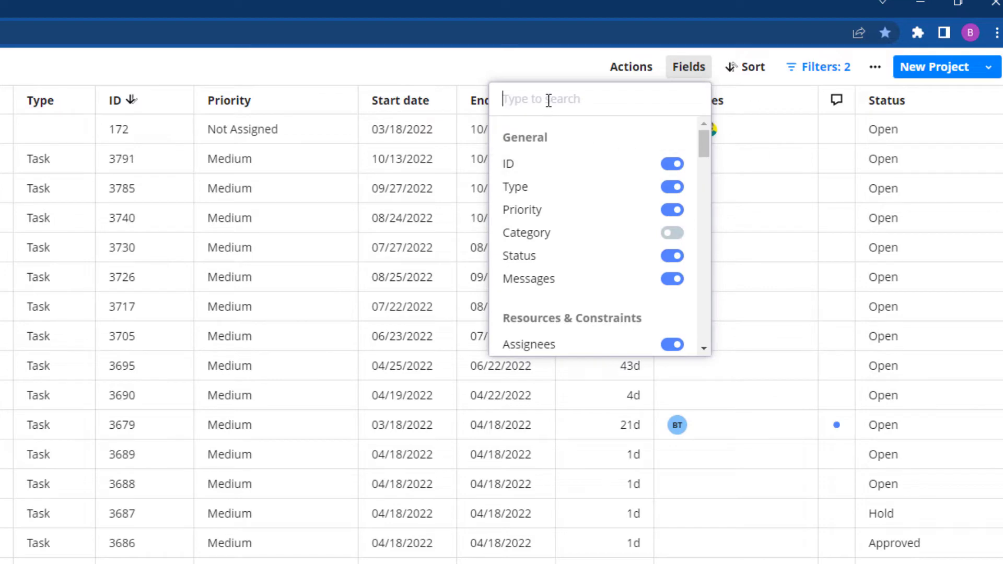
pyautogui.write('Messages')
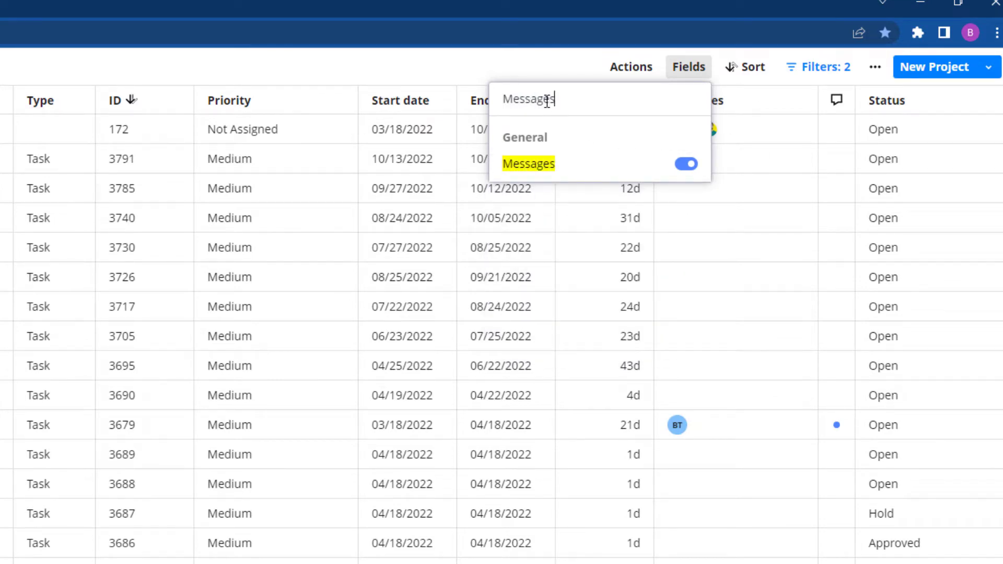
pyautogui.click(745, 67)
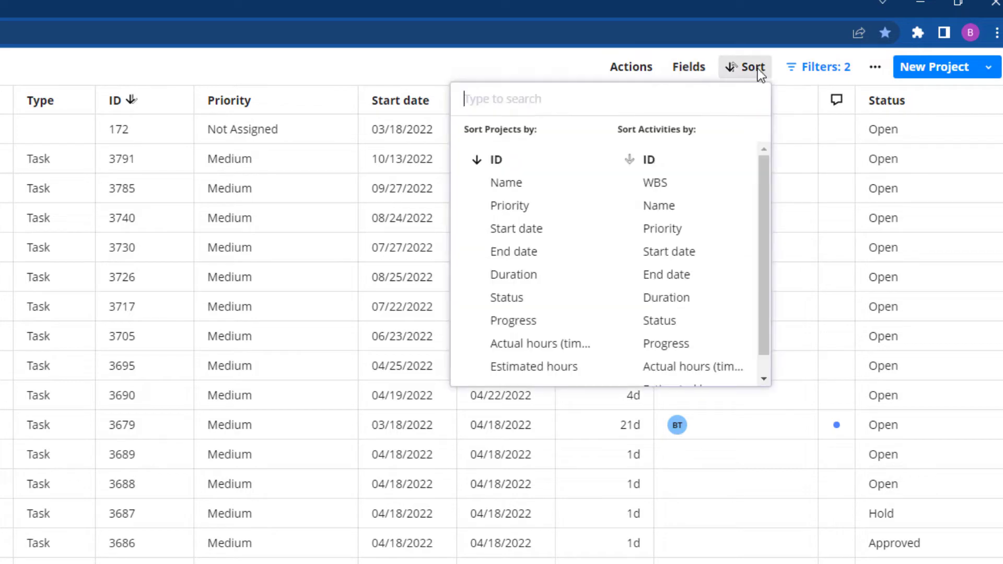
# Step: Search the sort list for 'Est', then switch to the Filters panel with 2 active filters
pyautogui.scroll(-3)
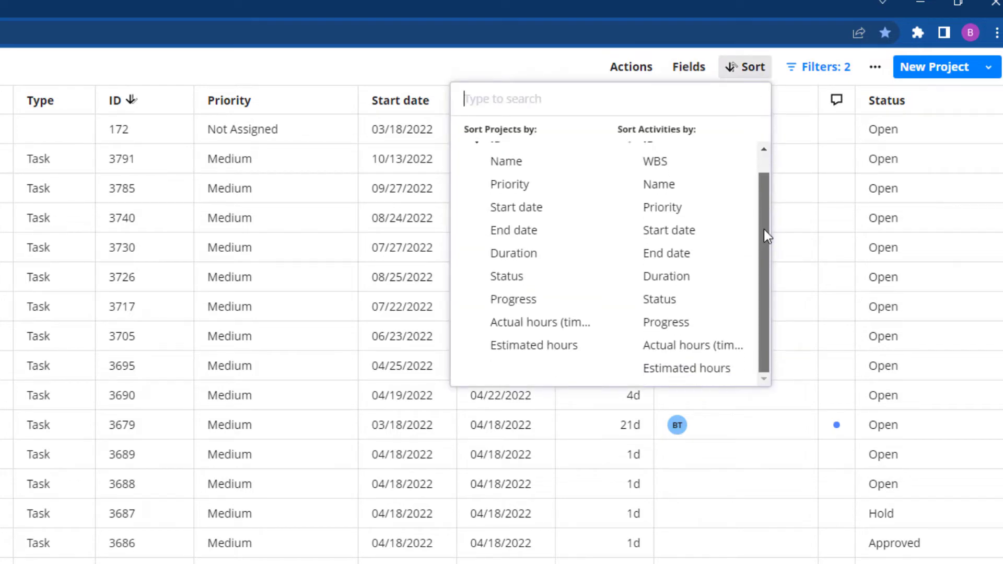
pyautogui.write('Est')
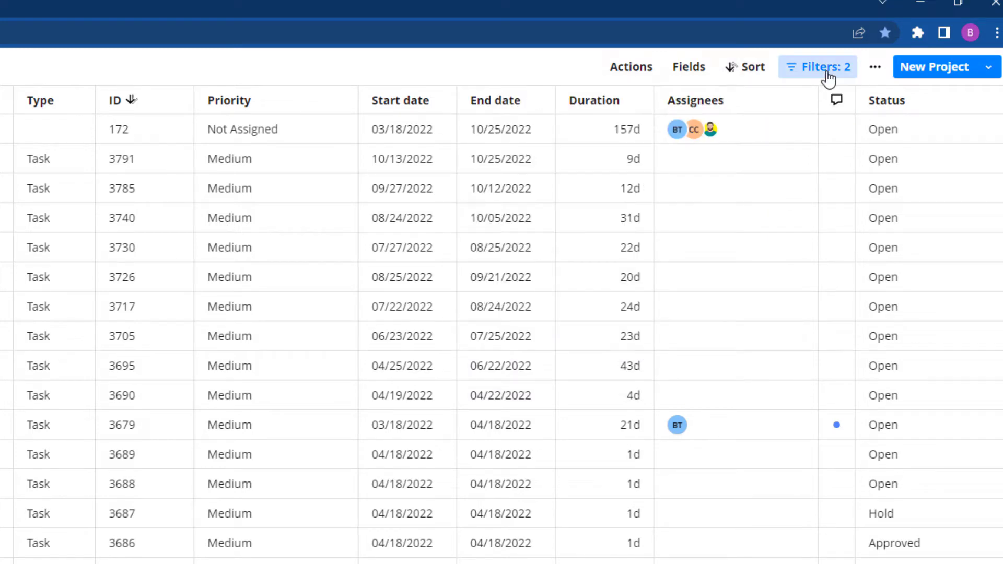
pyautogui.click(818, 66)
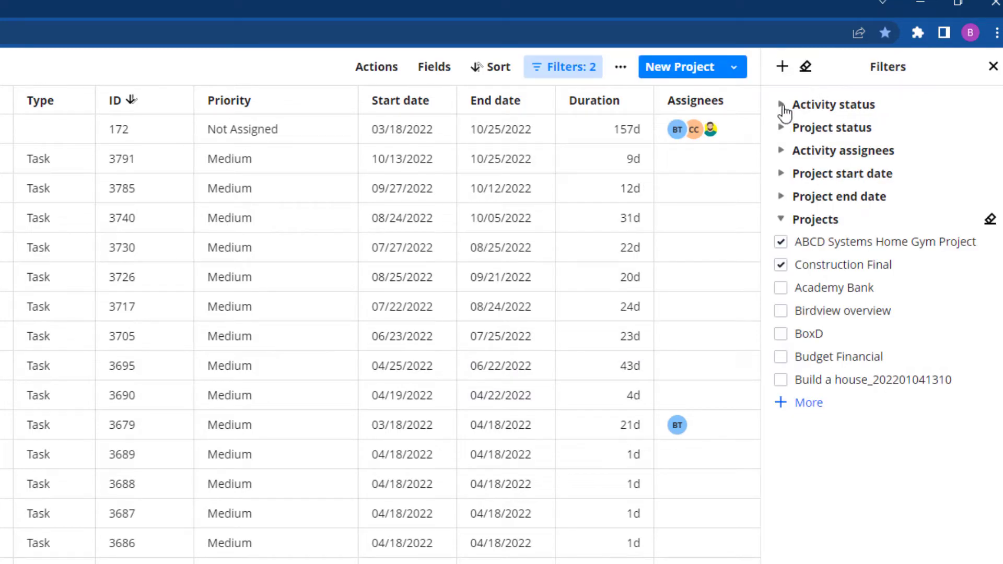
# Step: Expand the Activity status filter group and review its options
pyautogui.click(782, 105)
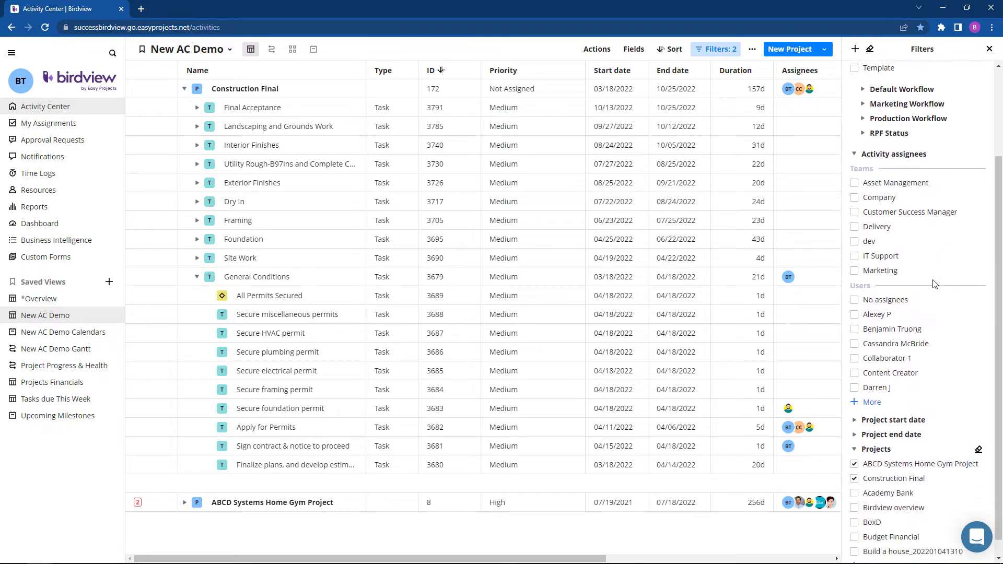
pyautogui.scroll(3)
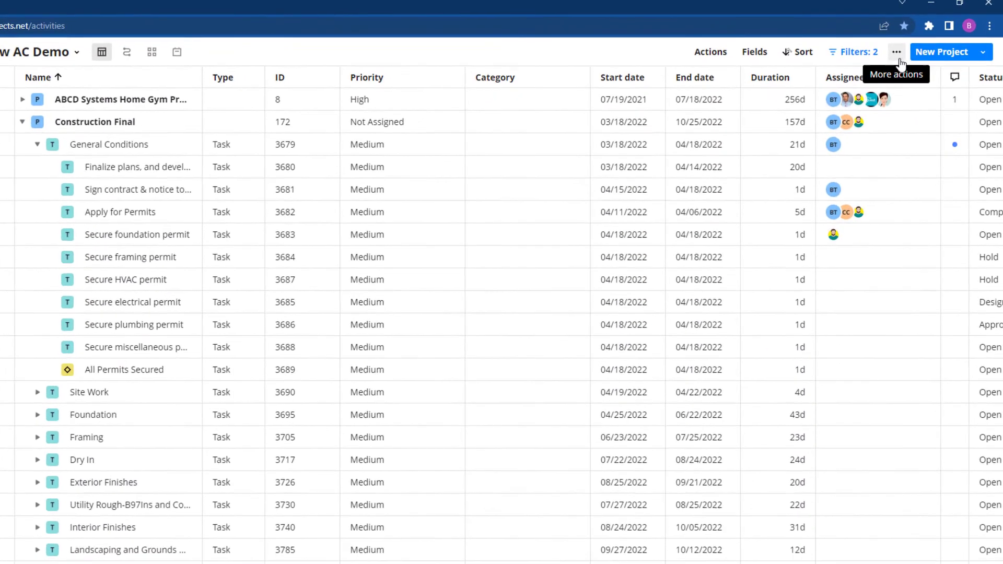
# Step: Add a new blank project row, then load the New AC Demo Gantt saved view
pyautogui.click(896, 52)
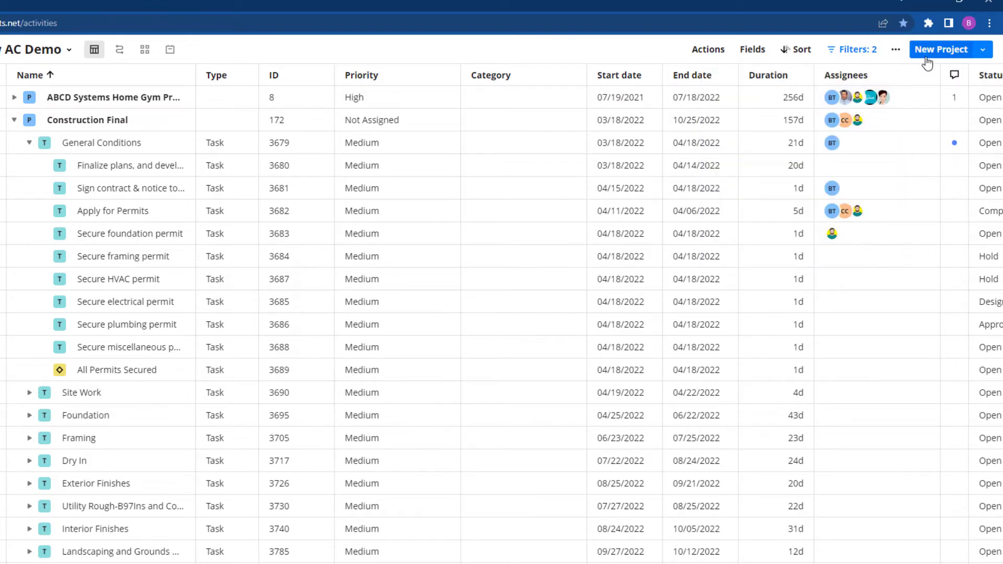
pyautogui.click(947, 49)
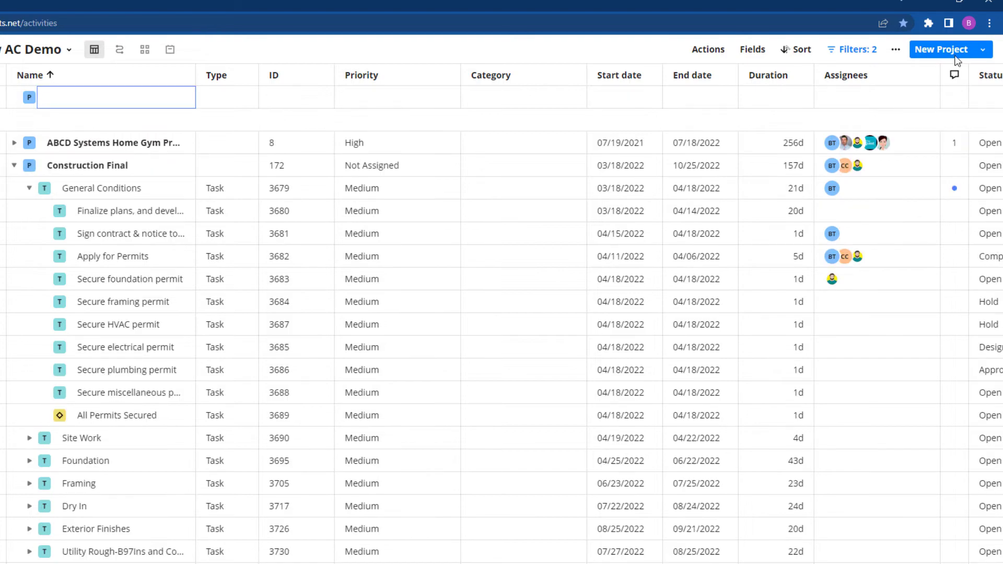
pyautogui.click(989, 49)
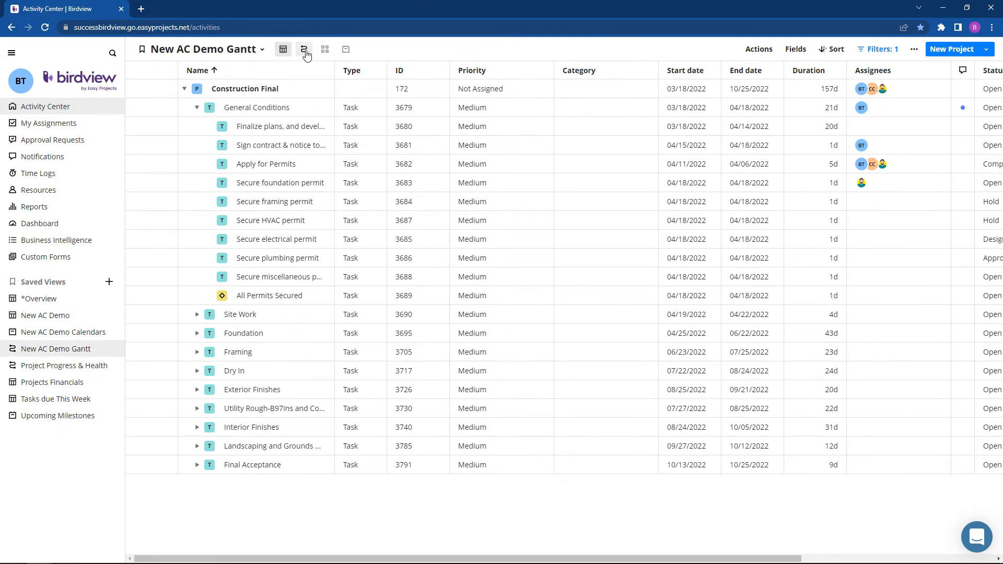
# Step: On the Gantt, save Secure HVAC permit as dependent on Secure framing permit with a lag, then return to New AC Demo
pyautogui.click(304, 49)
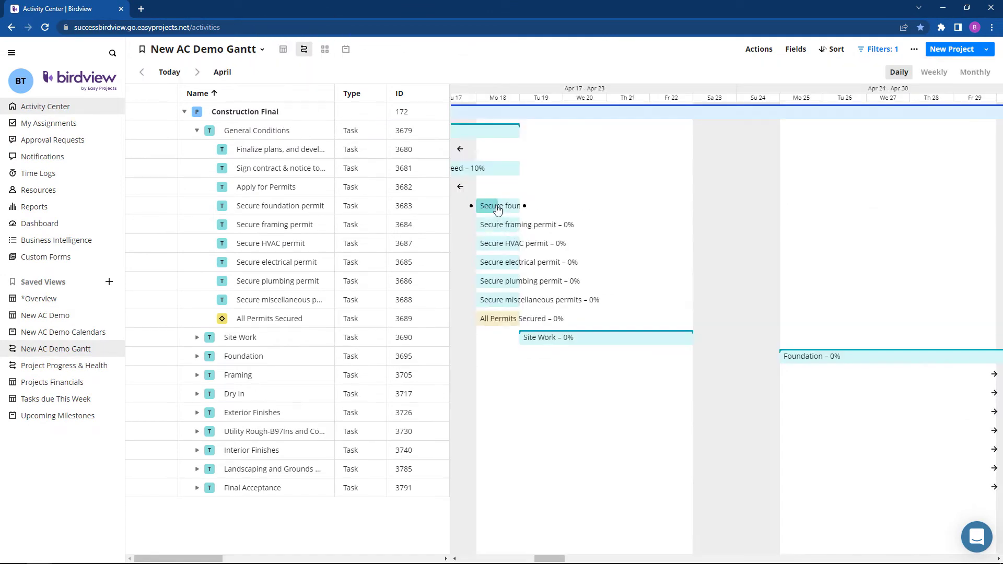
pyautogui.moveTo(509, 291)
pyautogui.write('2')
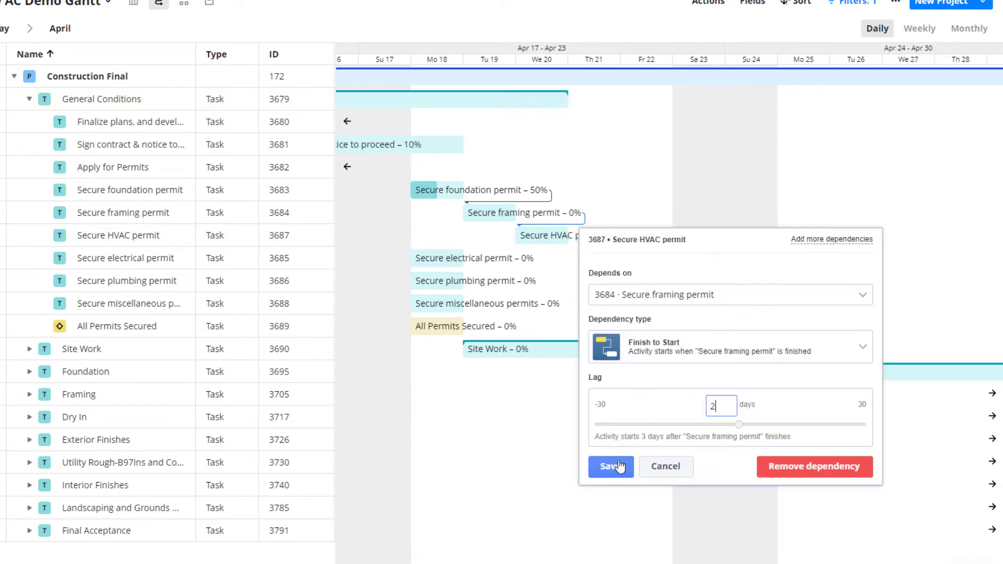
pyautogui.click(610, 466)
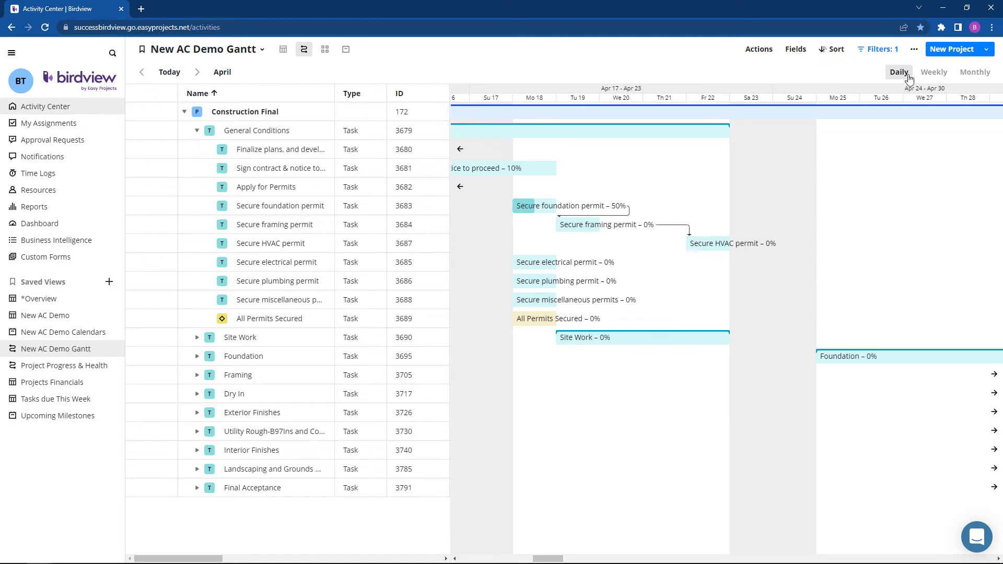
pyautogui.click(934, 72)
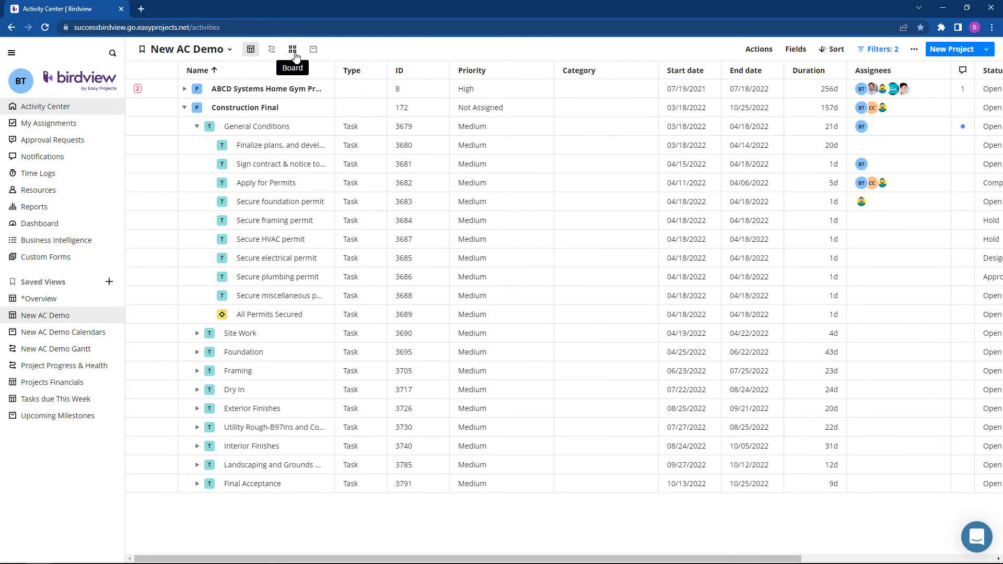
# Step: View activities as a Kanban board, then as a monthly calendar
pyautogui.click(292, 49)
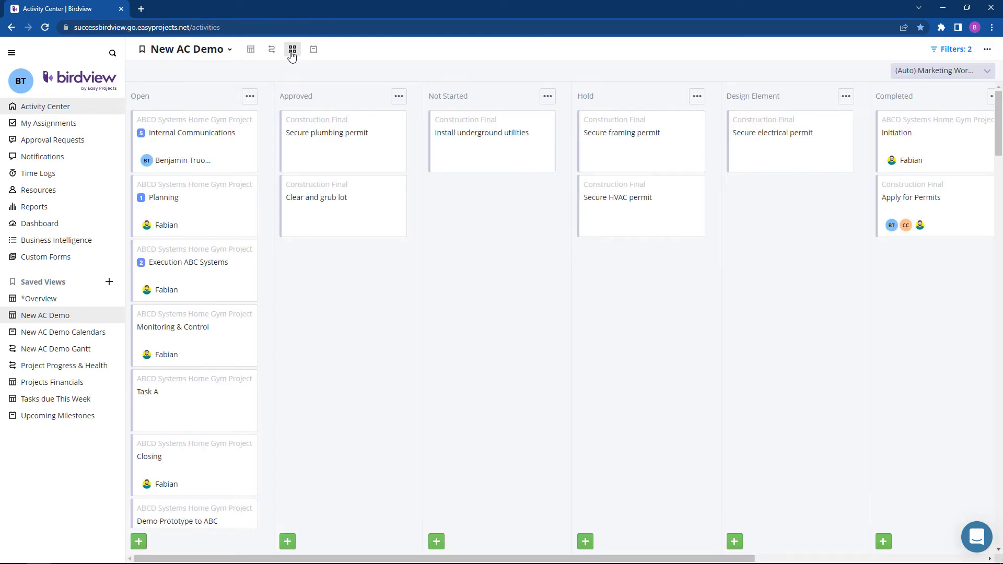
pyautogui.moveTo(193, 399)
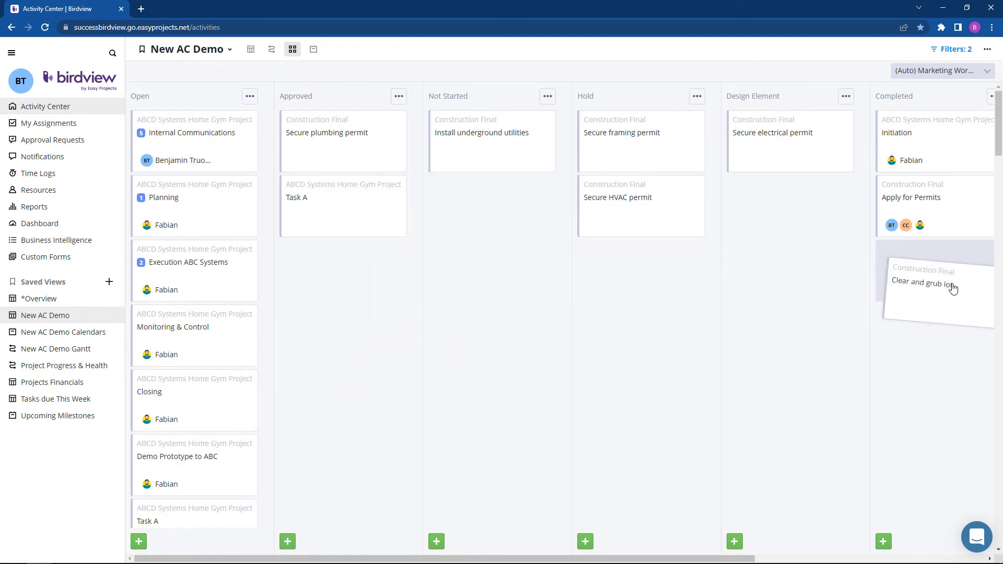
pyautogui.click(367, 49)
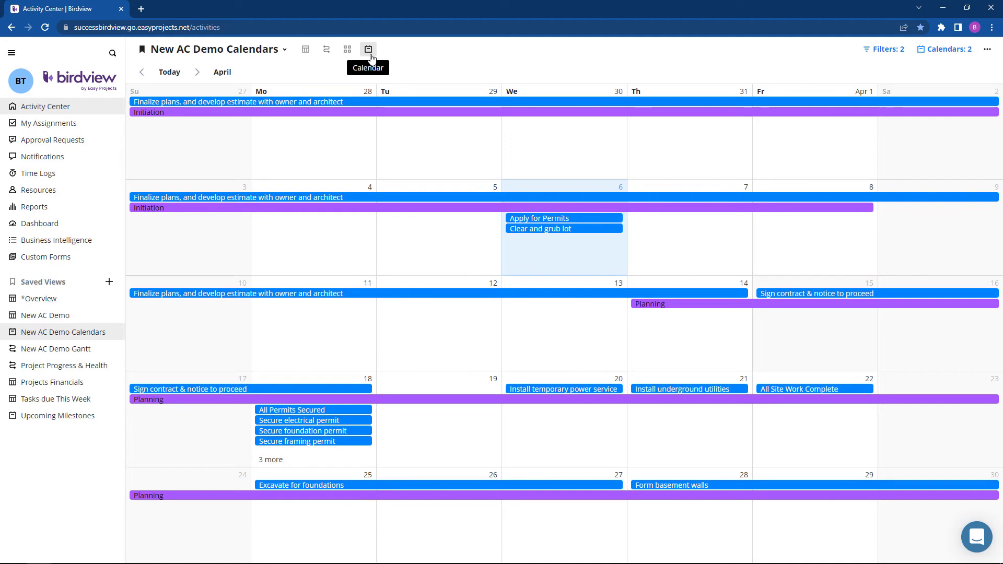
pyautogui.moveTo(371, 57)
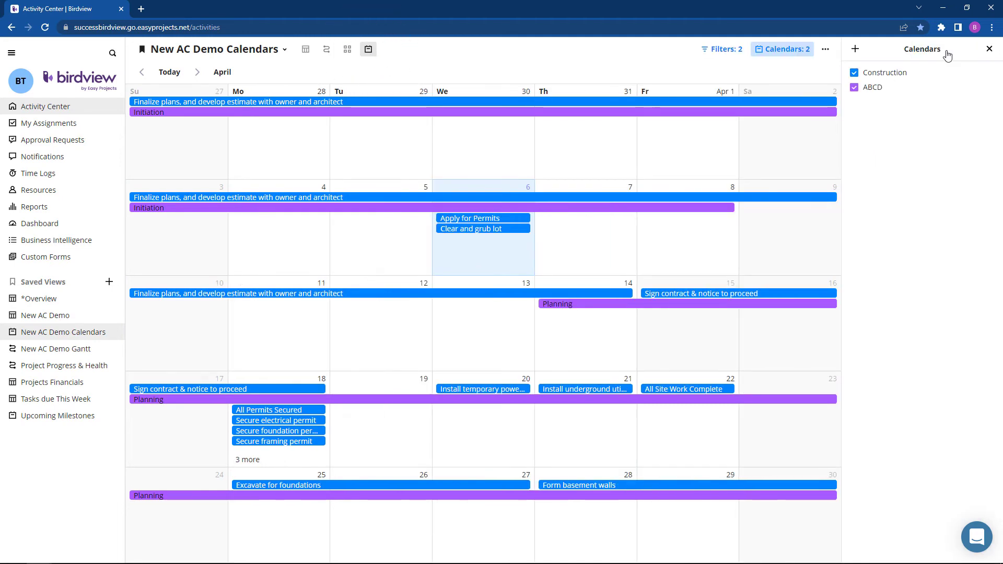
# Step: Toggle the Construction calendar off and back on, then return the view to table layout
pyautogui.click(854, 72)
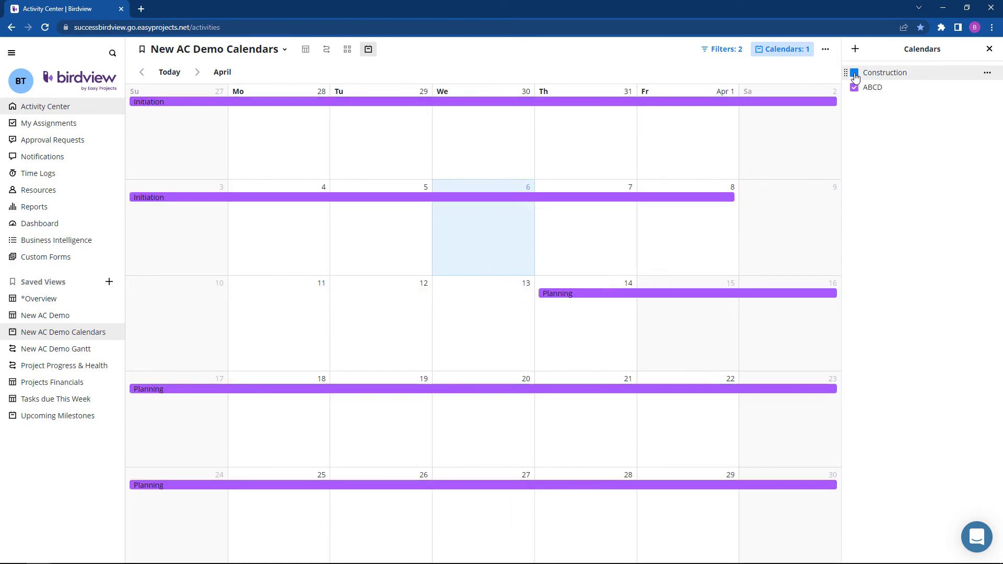
pyautogui.click(854, 87)
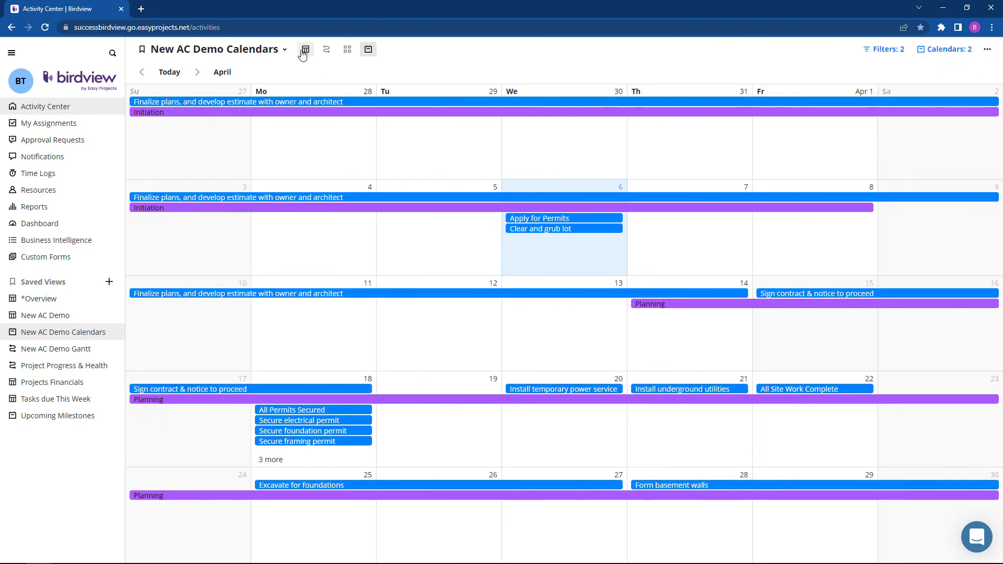
pyautogui.click(305, 49)
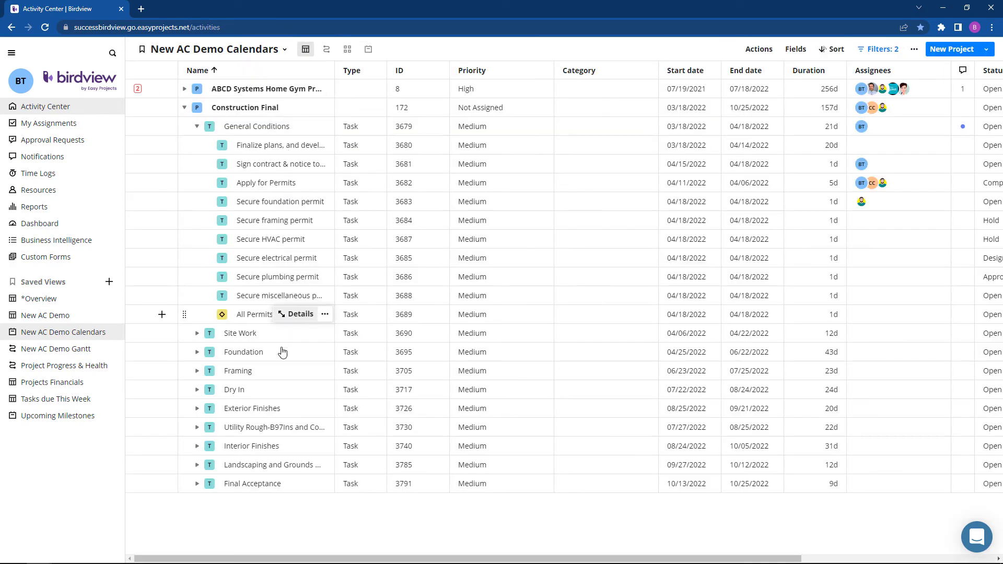